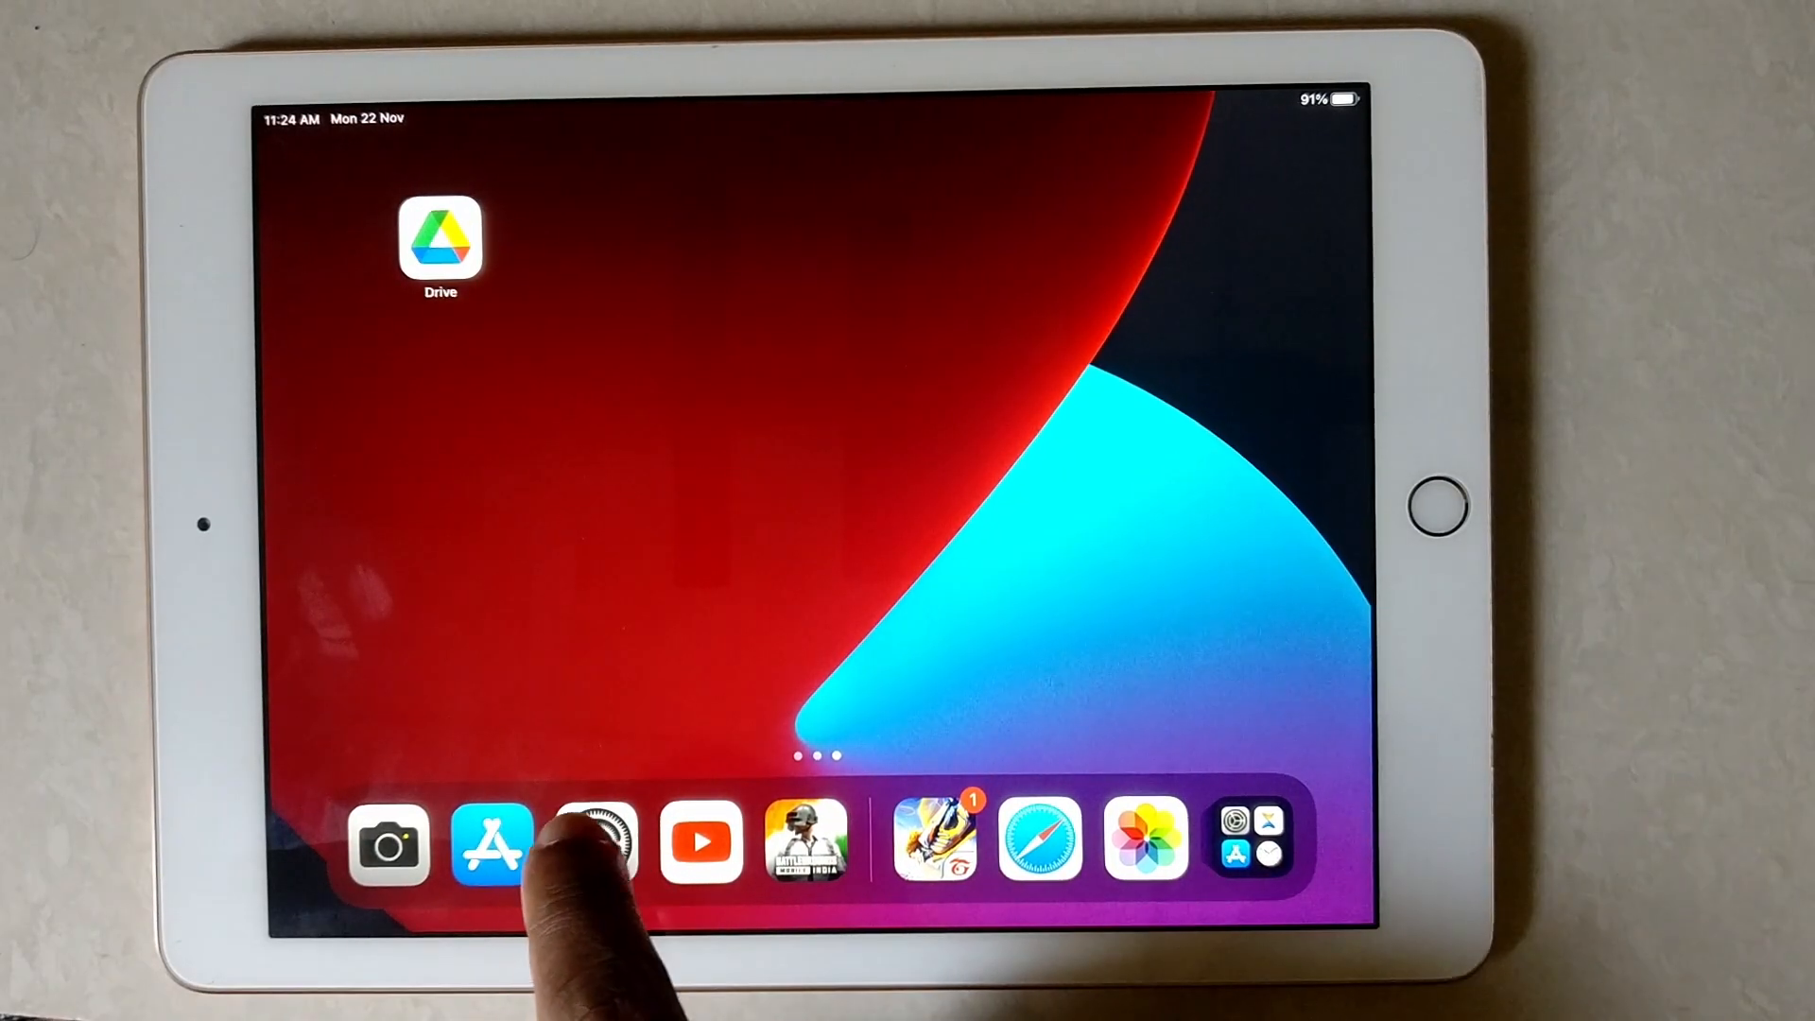
Step: Open Settings and go to the Date & Time time zone search for Mumbai
{"action": "left_click", "coordinate": [599, 841]}
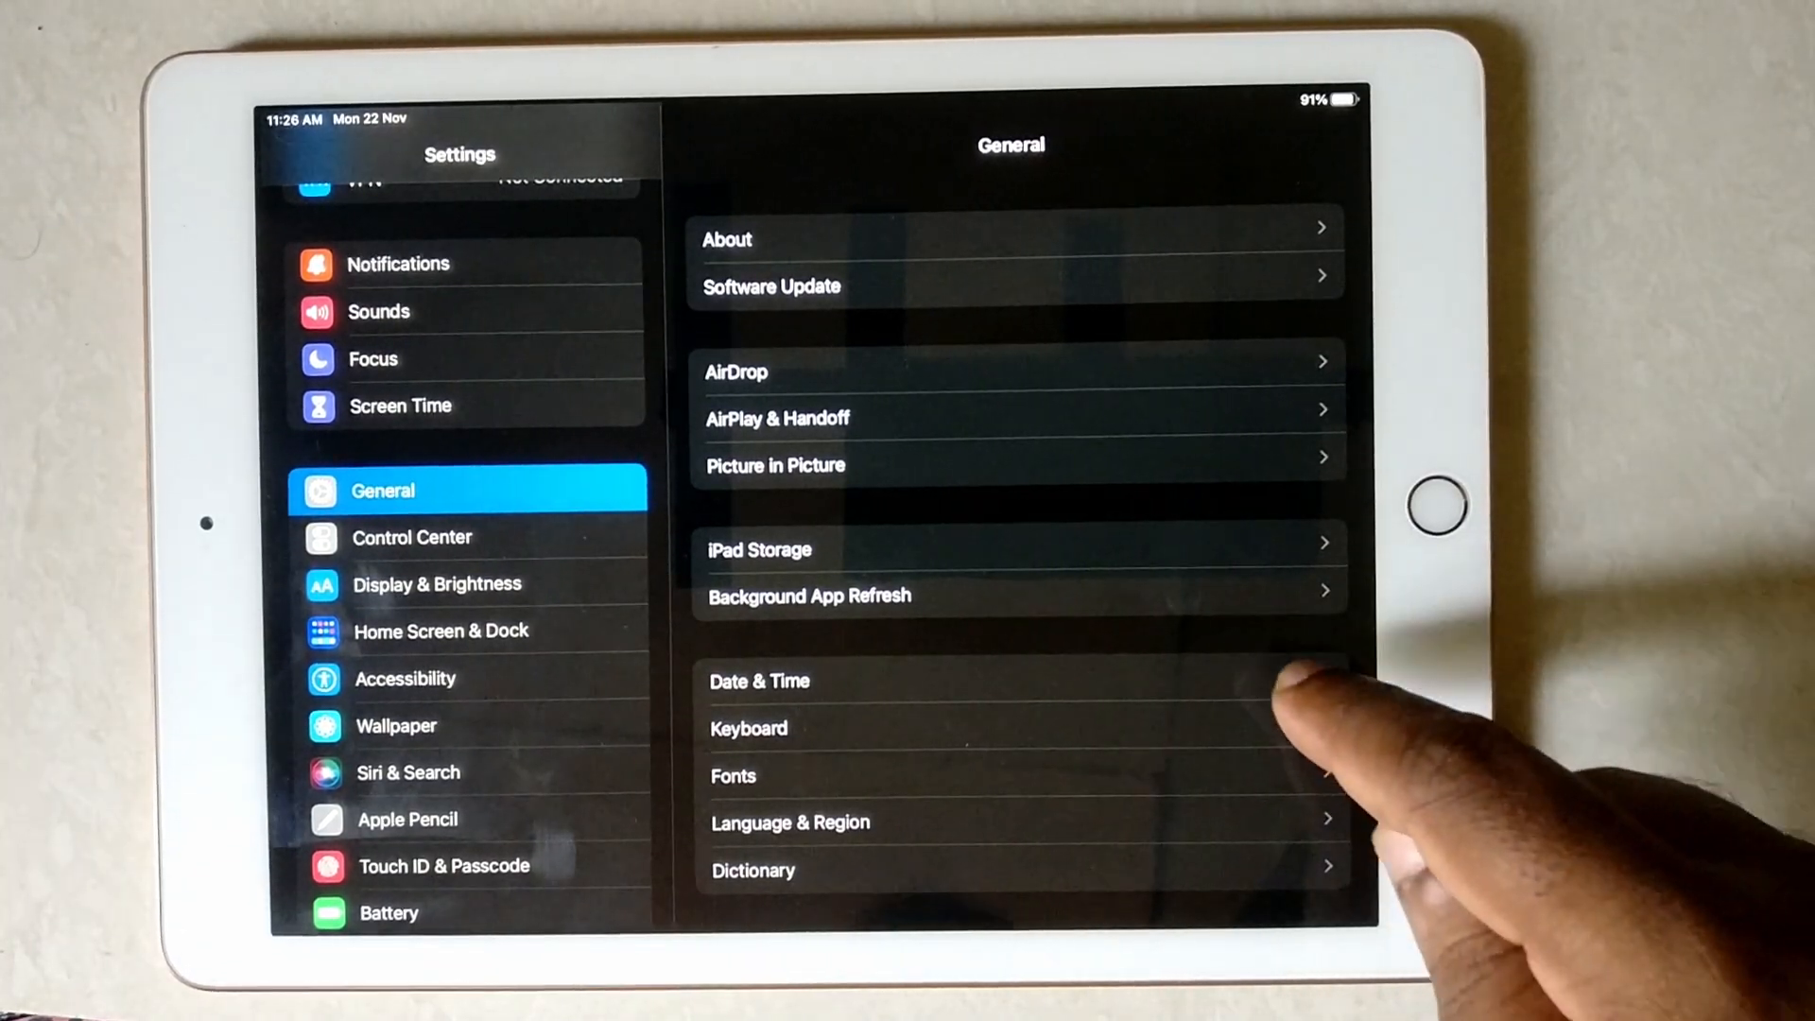
{"action": "left_click", "coordinate": [759, 680]}
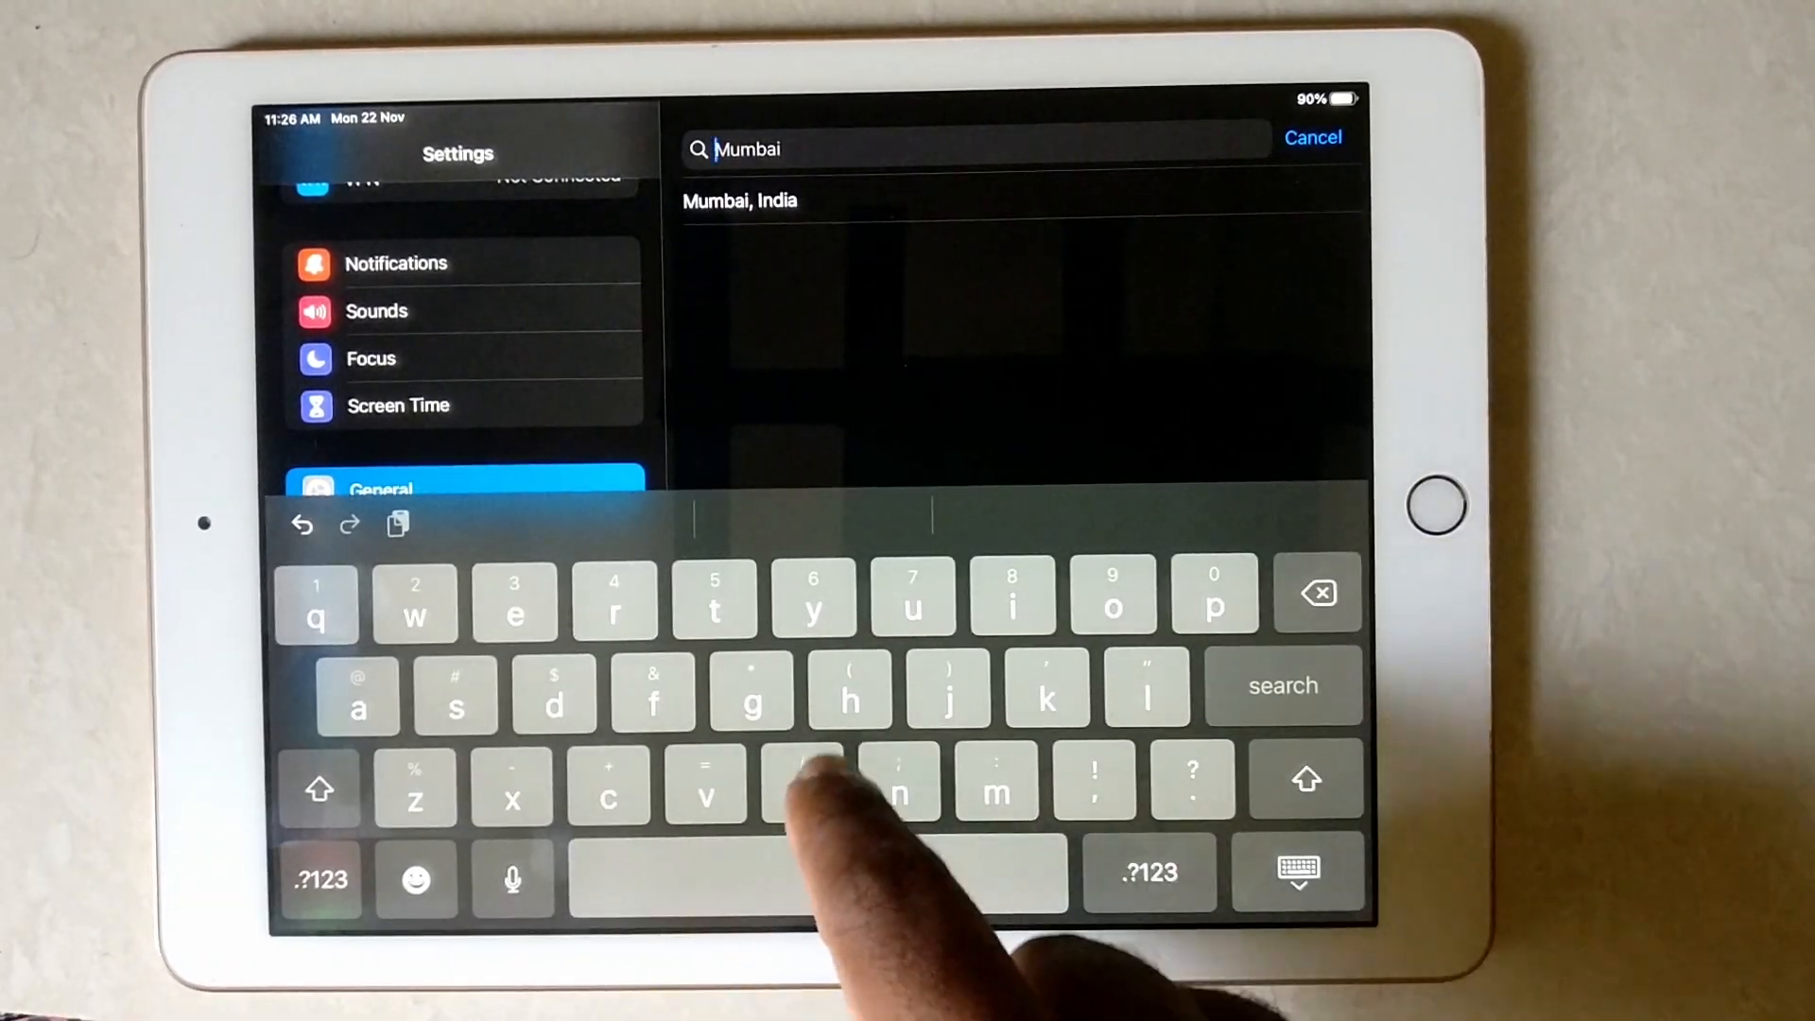
Step: Change the time zone search text to 'aus' to list Australian cities
{"action": "type", "text": "uk"}
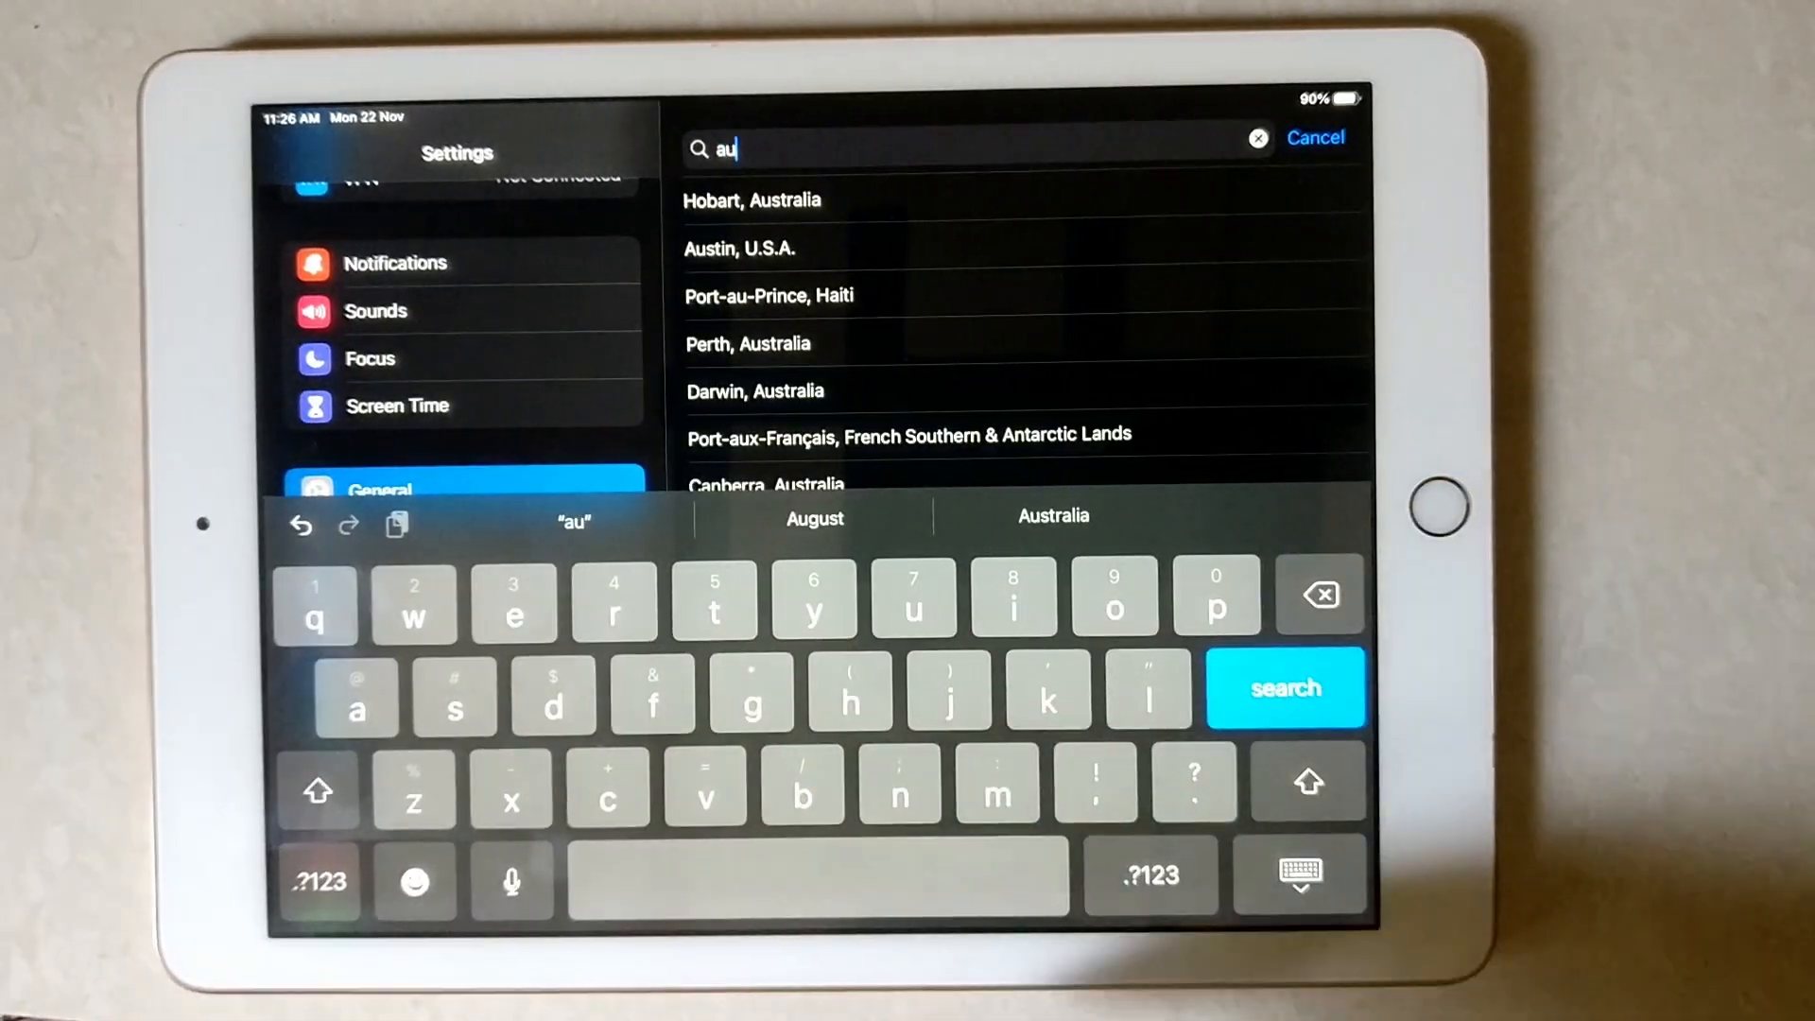
{"action": "left_click", "coordinate": [454, 707]}
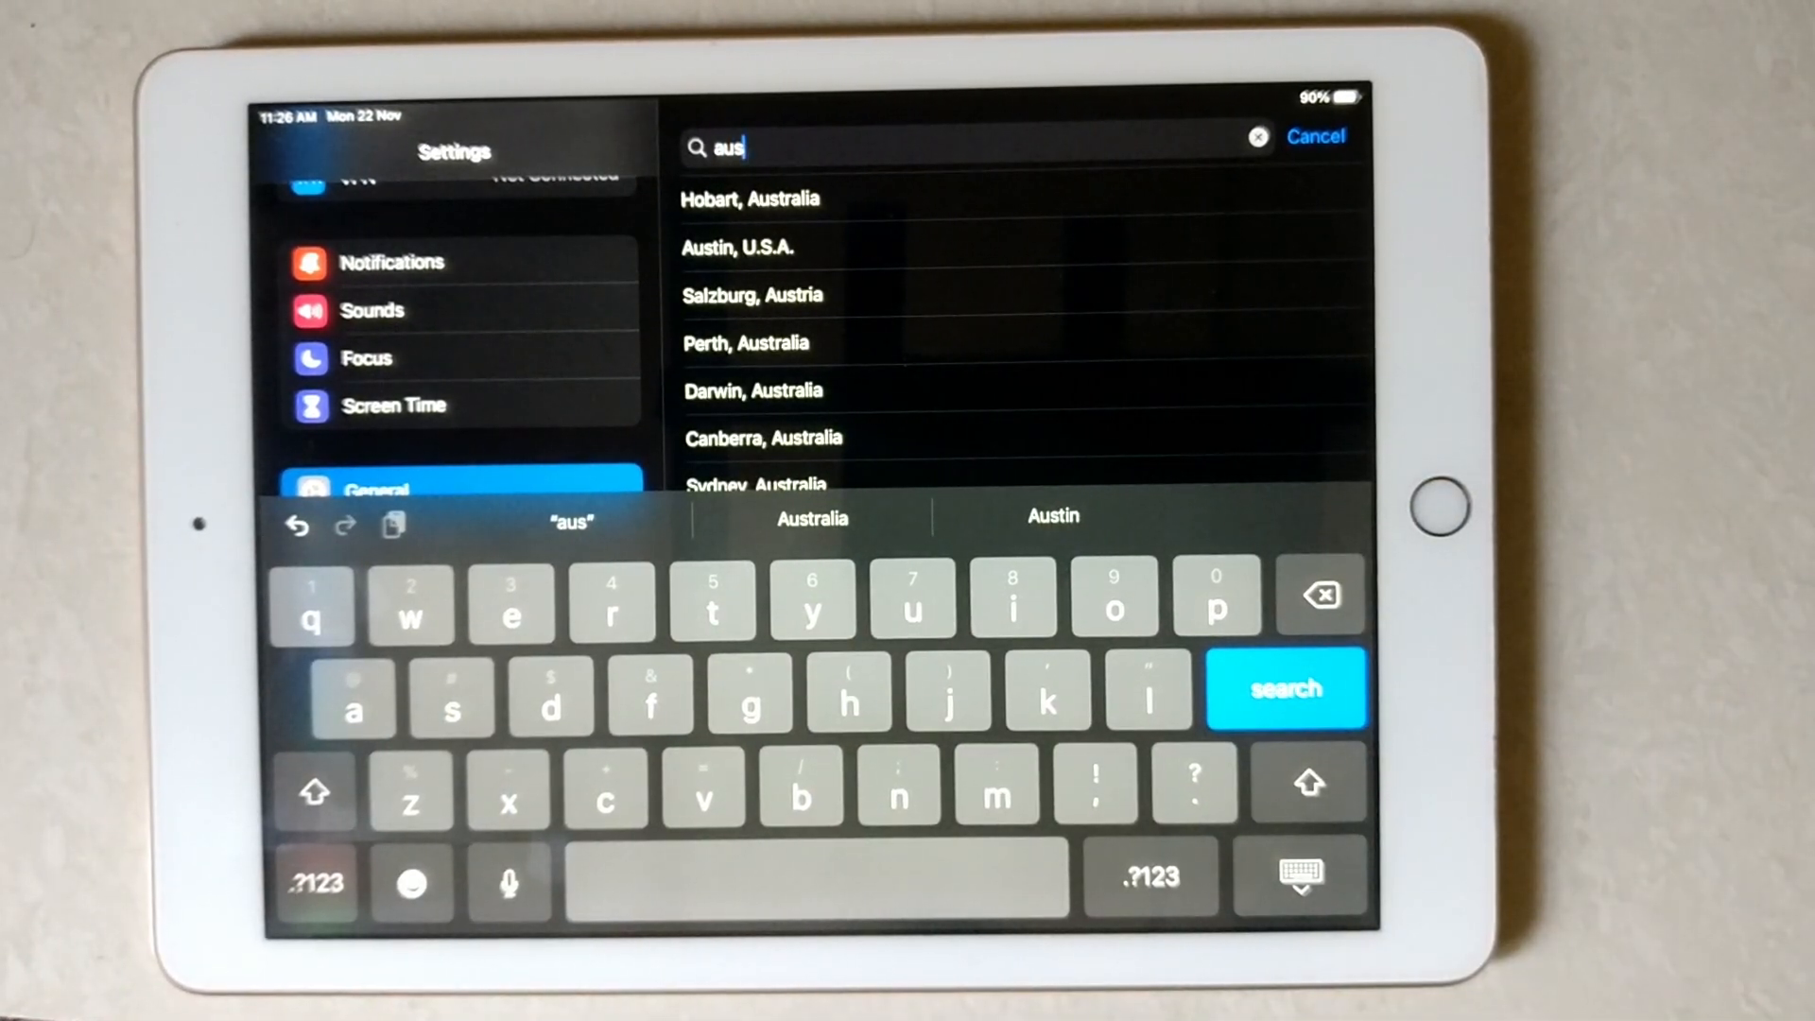